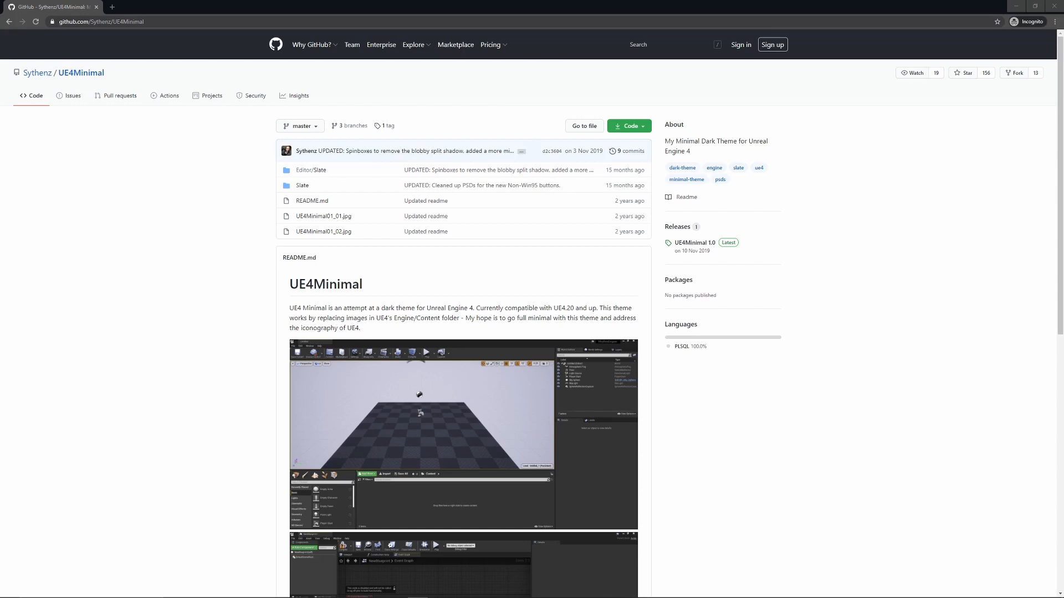
mouse_move(910, 278)
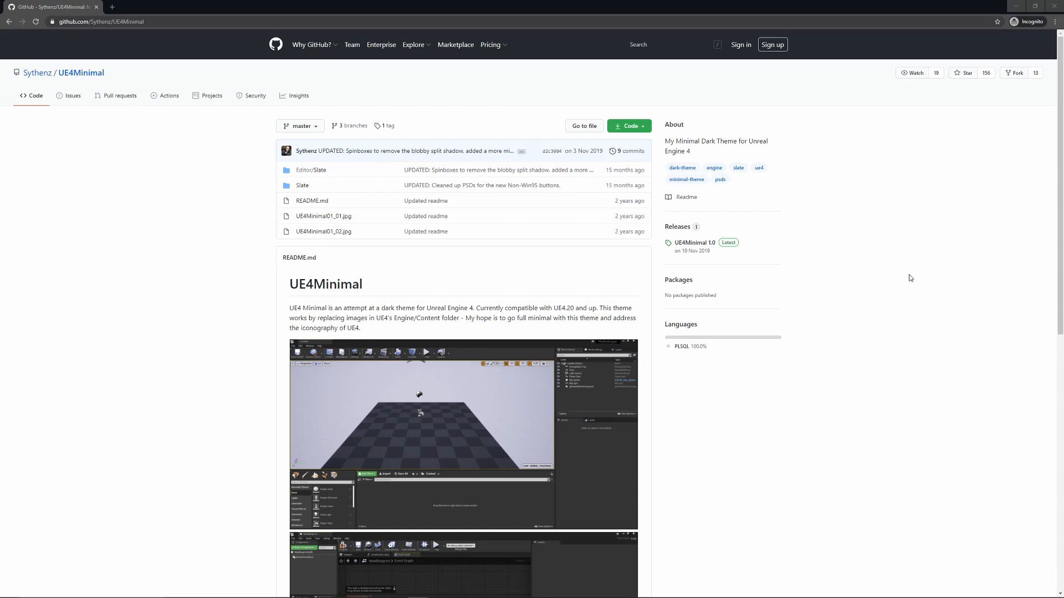
mouse_move(942, 282)
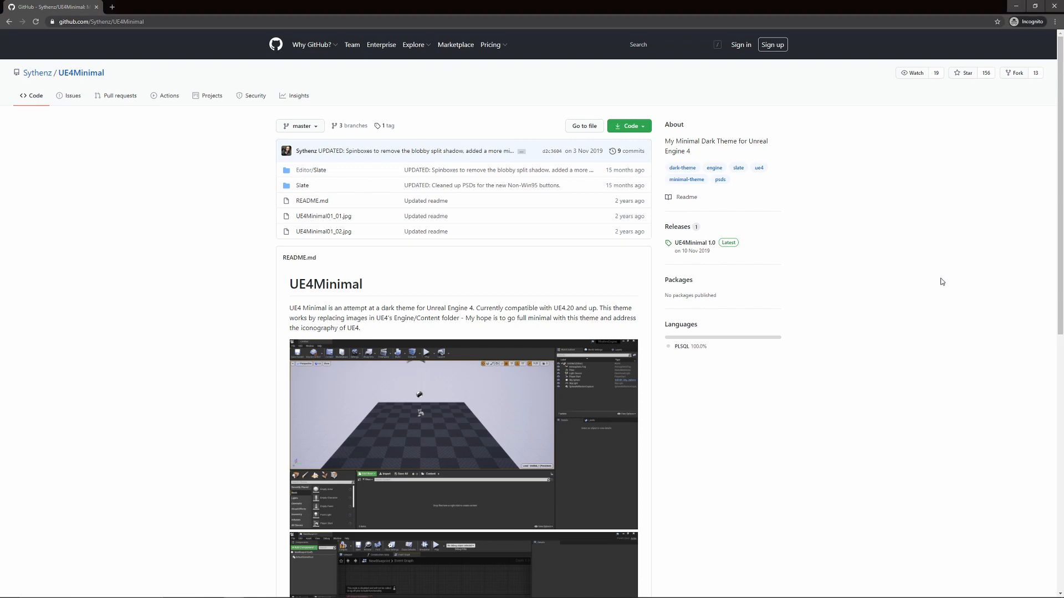
- Open Blueprint_CeilingLight from the Blueprints folder to show its construction script graph
scroll(down, 3)
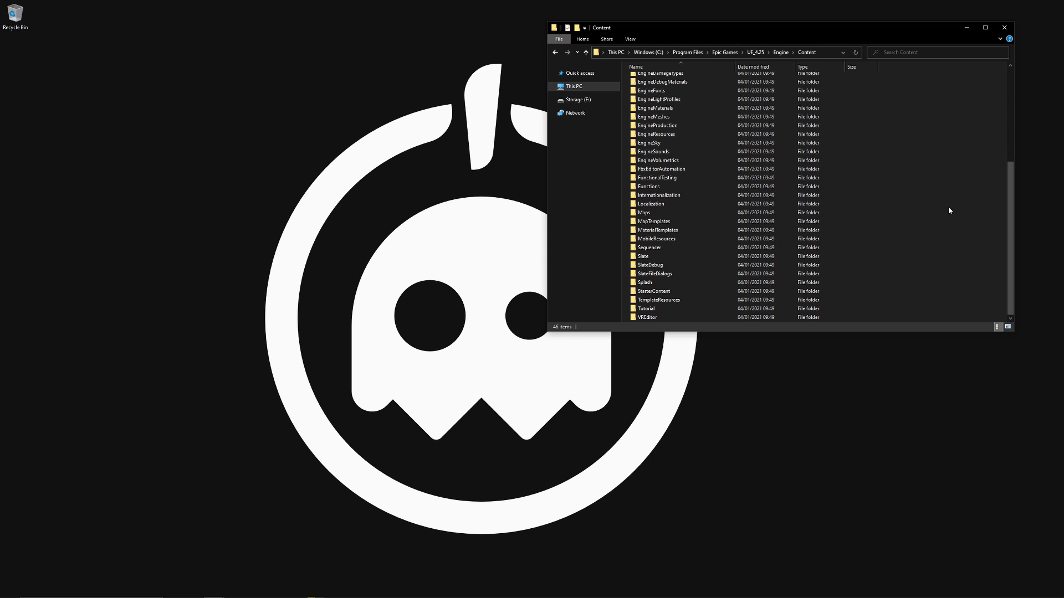
mouse_move(1041, 235)
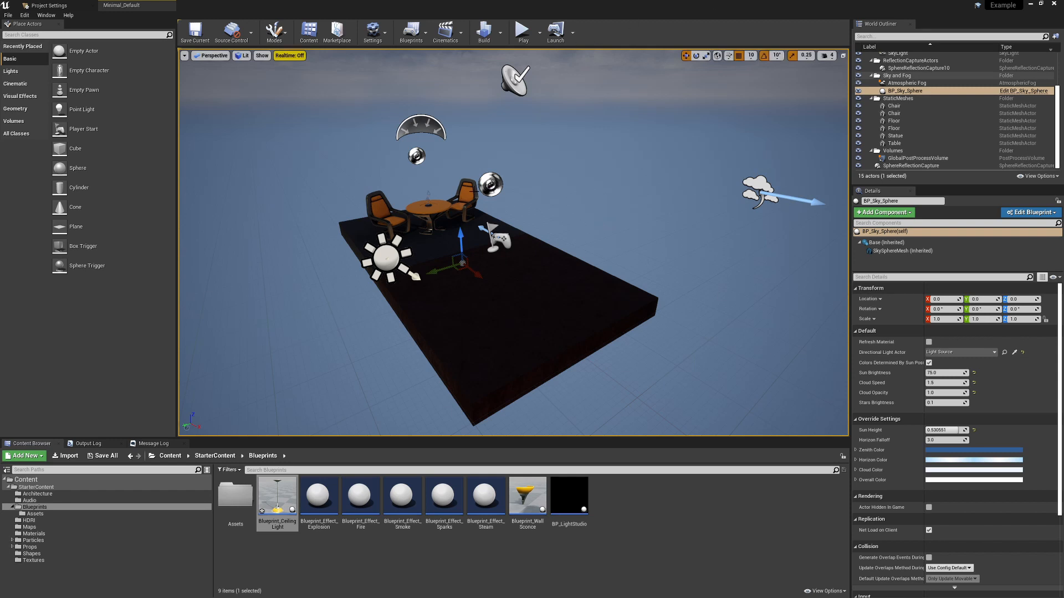
mouse_move(276, 495)
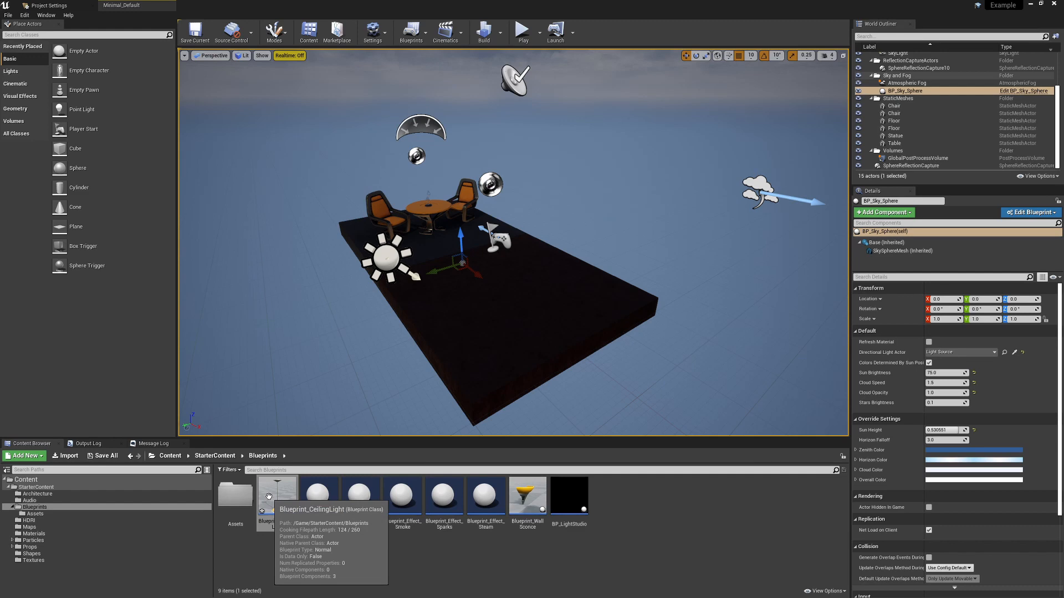
double_click(276, 490)
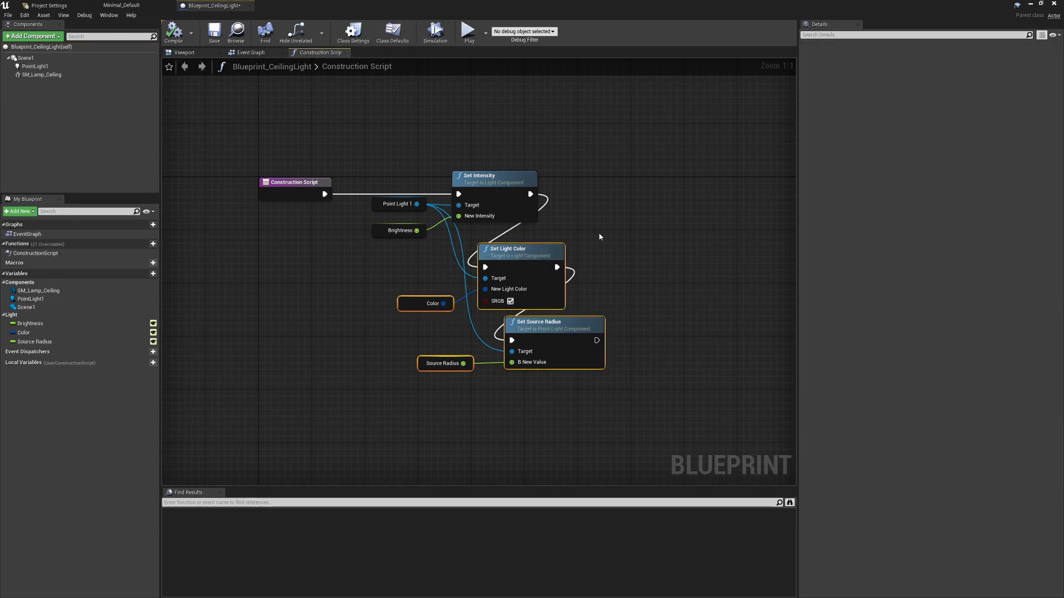
mouse_move(491, 177)
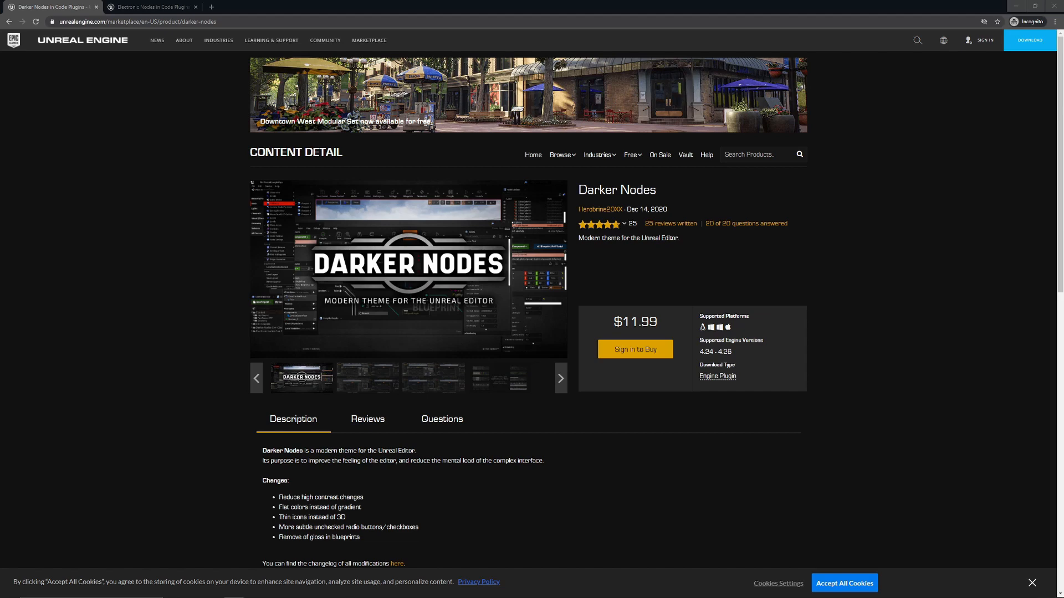
- View the Electronic Nodes Marketplace page, then return to the Darker Nodes page
click(147, 6)
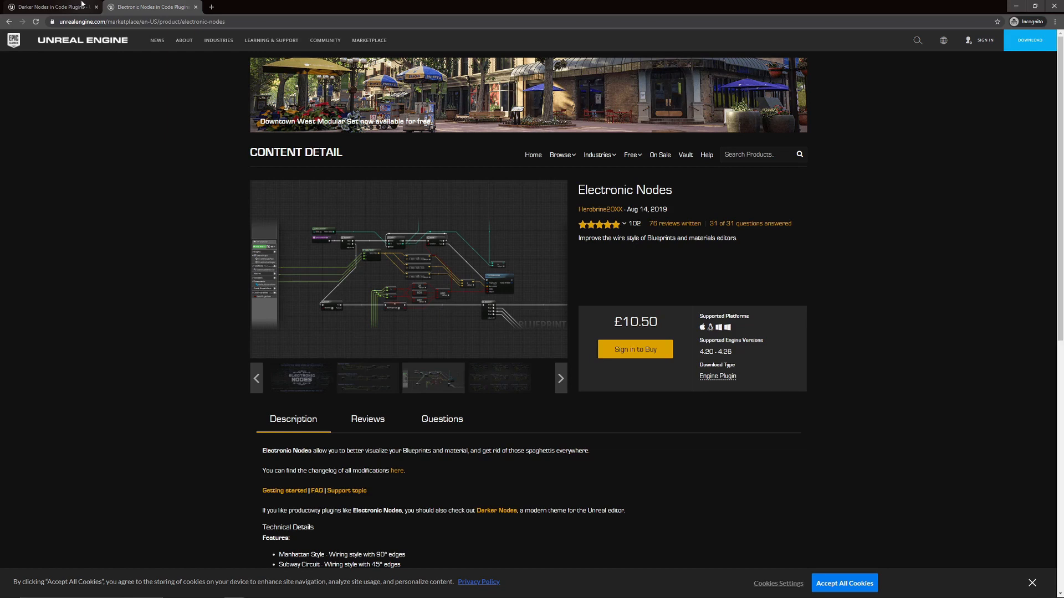
click(497, 510)
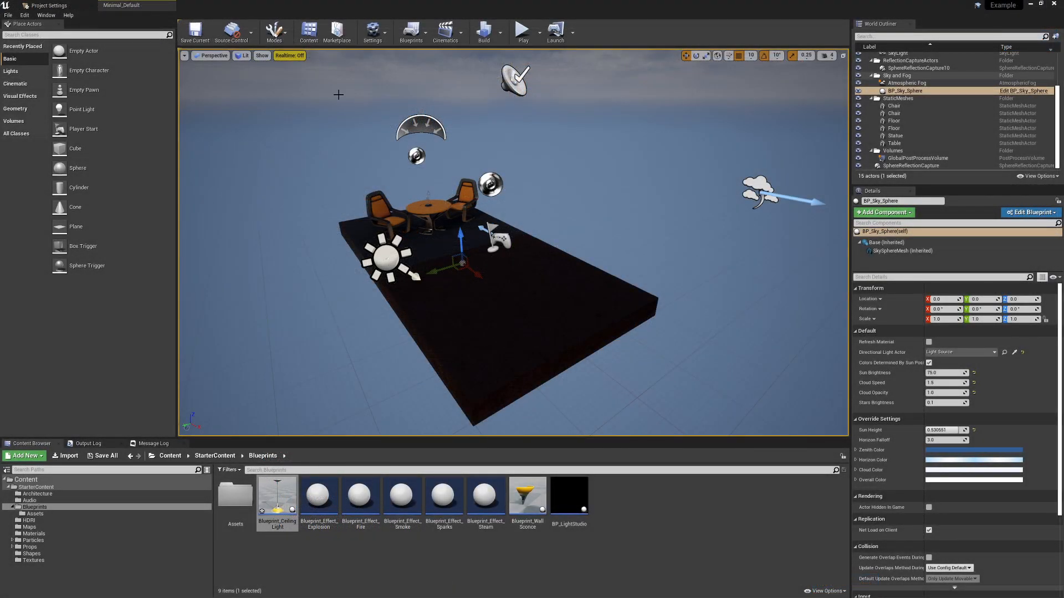
mouse_move(24, 15)
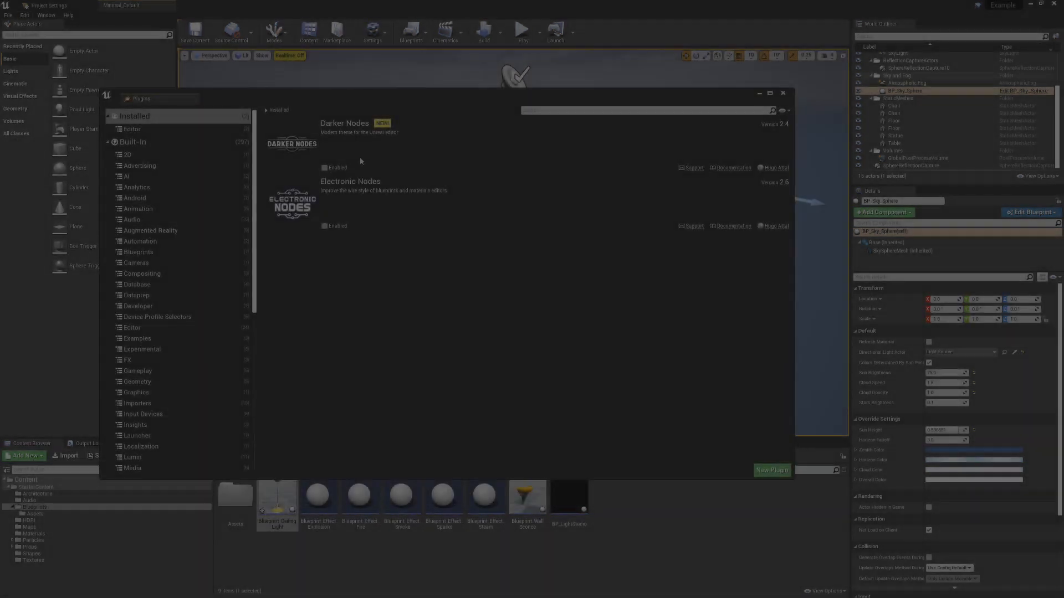
mouse_move(324, 167)
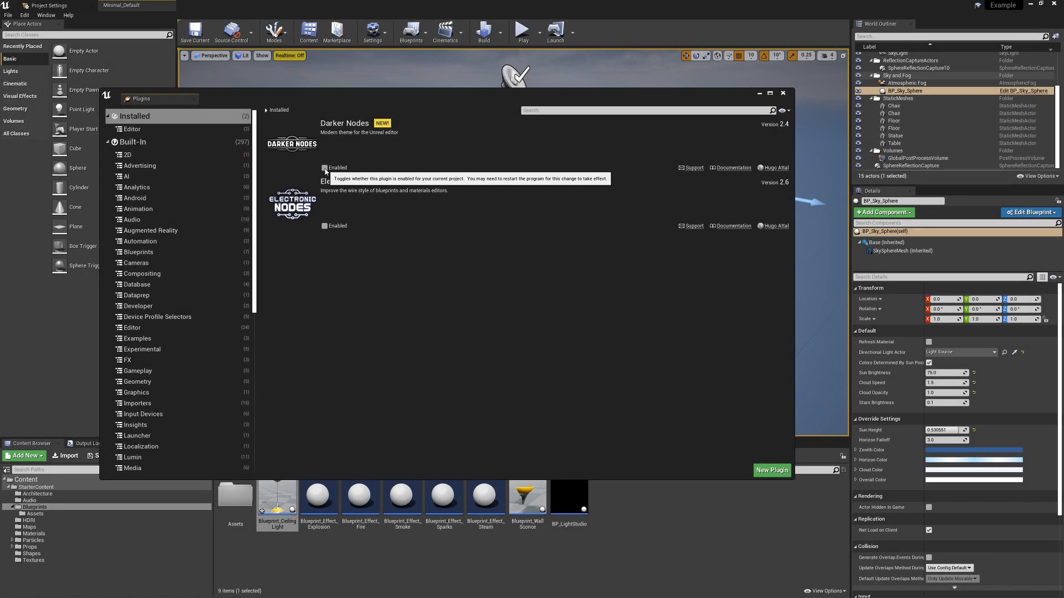
- Tick Enabled for the Darker Nodes plugin under Installed plugins
click(325, 167)
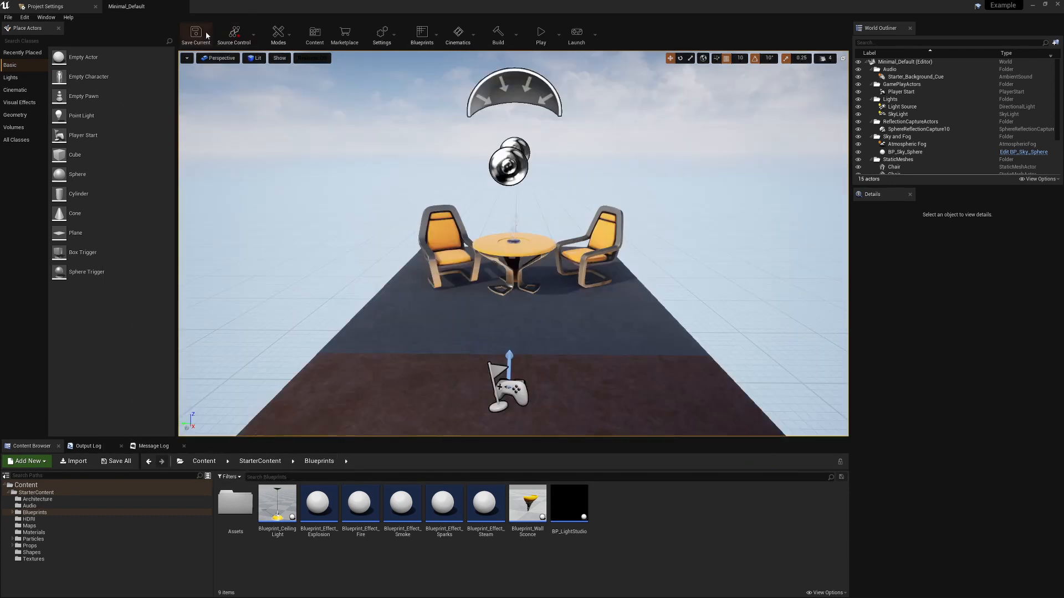
mouse_move(541, 32)
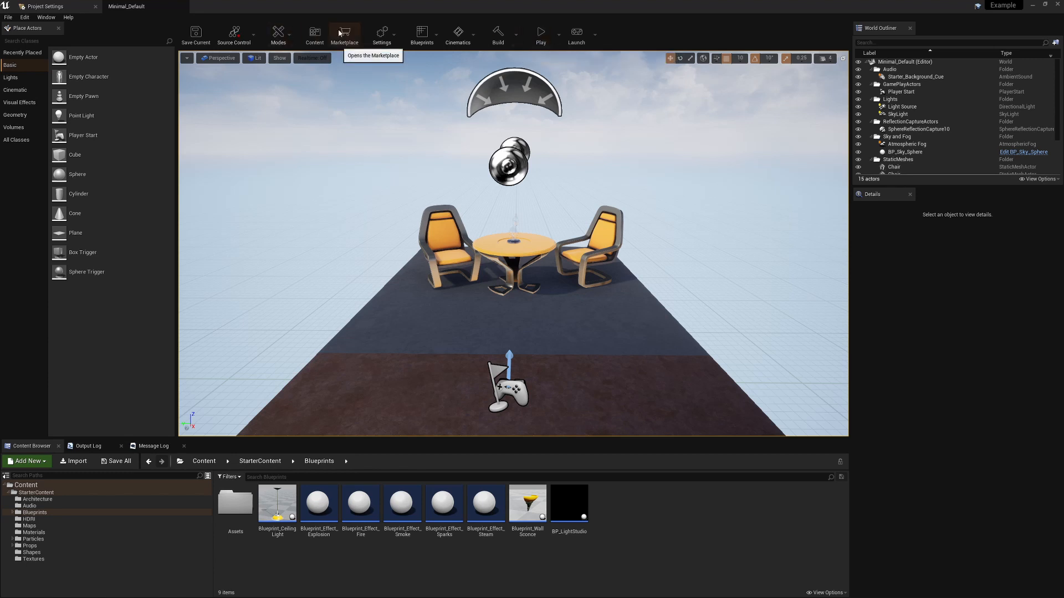
mouse_move(25, 27)
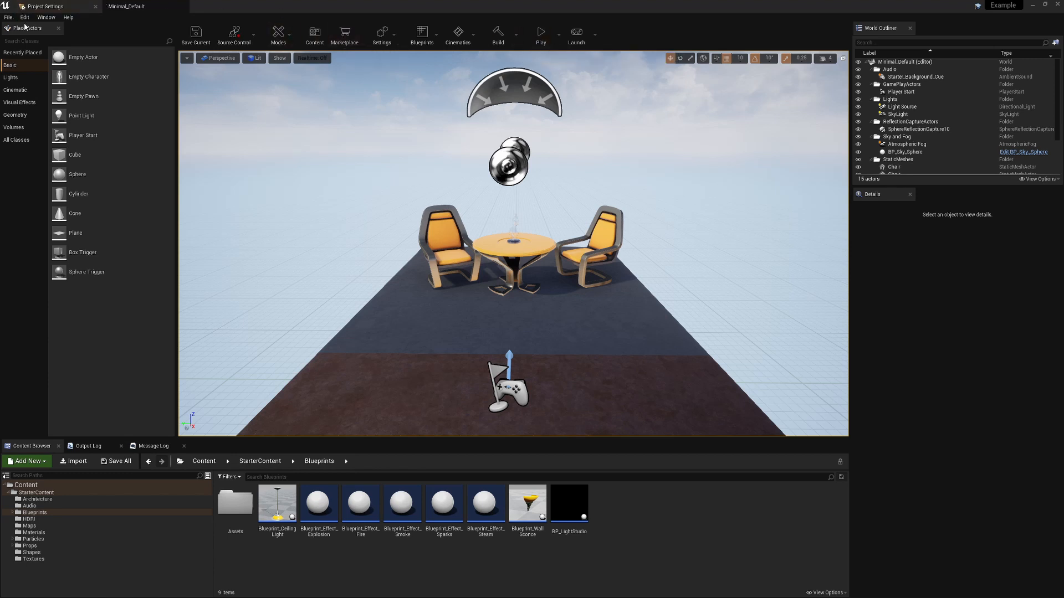
- Bring up Editor Preferences via the Edit menu and scroll to the Plugins categories
click(23, 16)
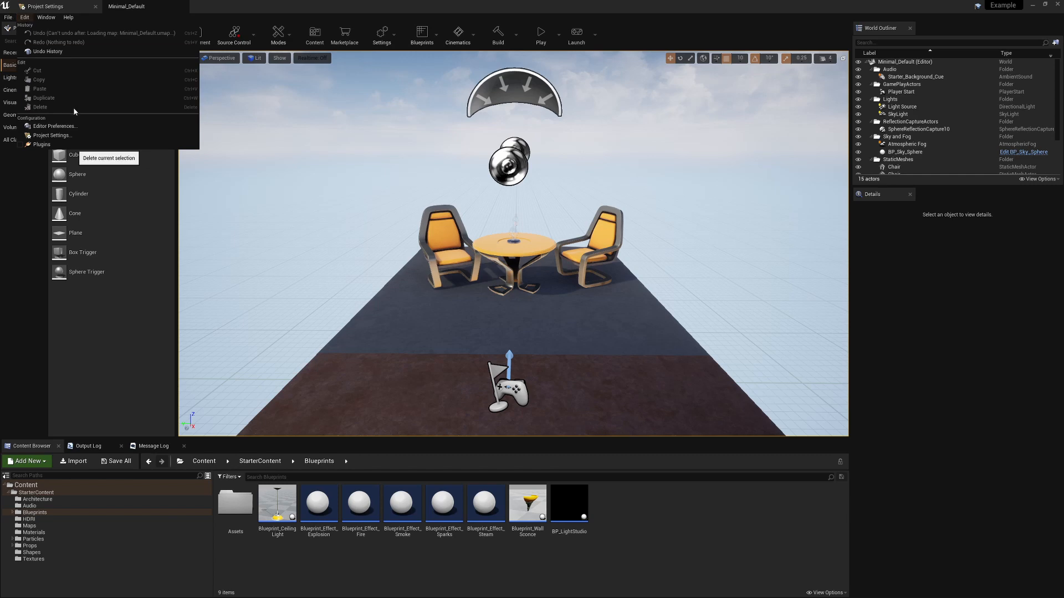
mouse_move(52, 126)
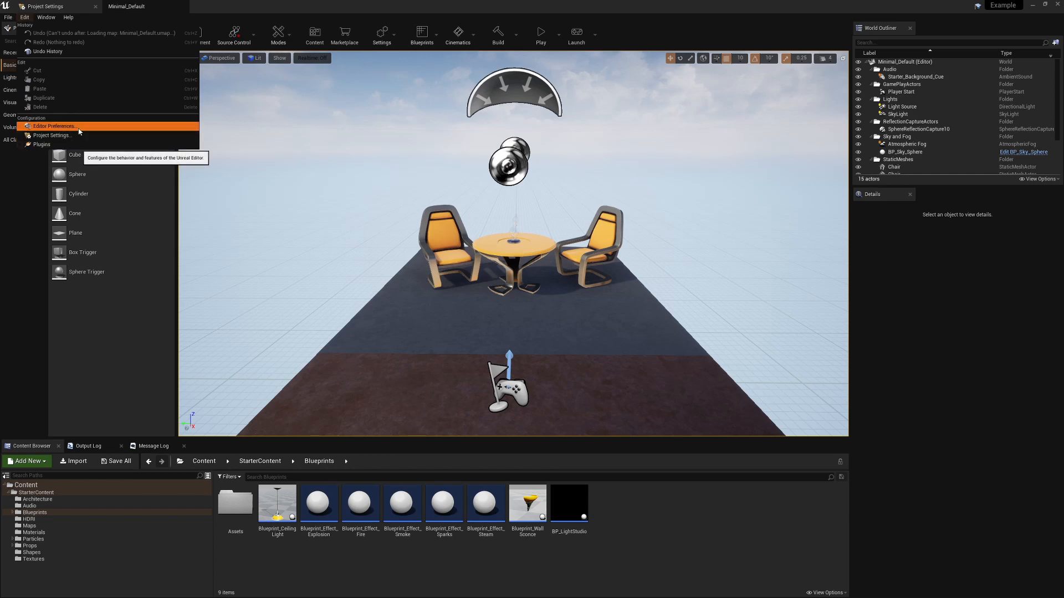
click(52, 126)
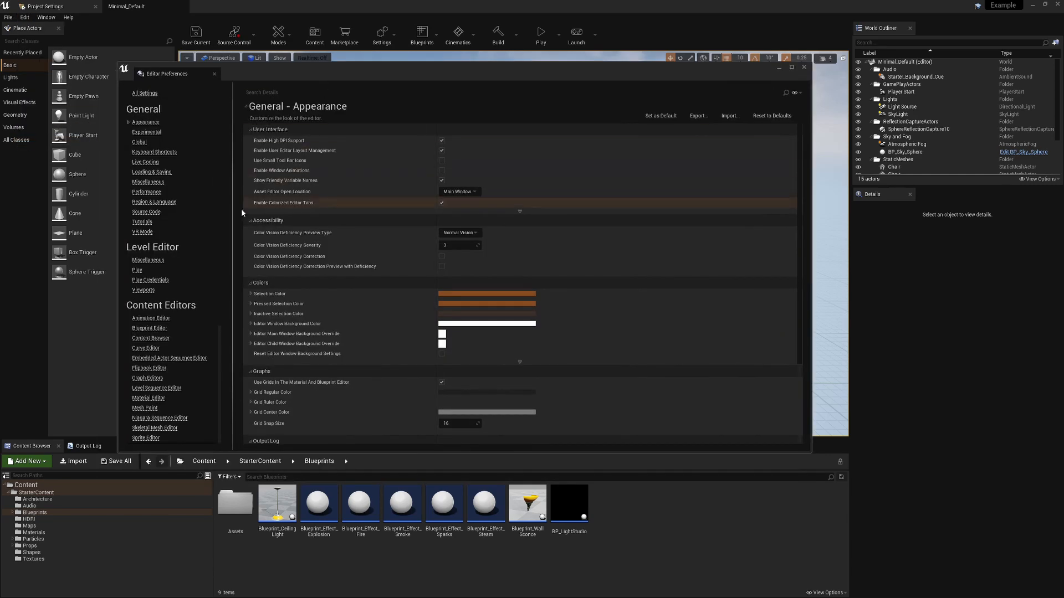
mouse_move(372, 239)
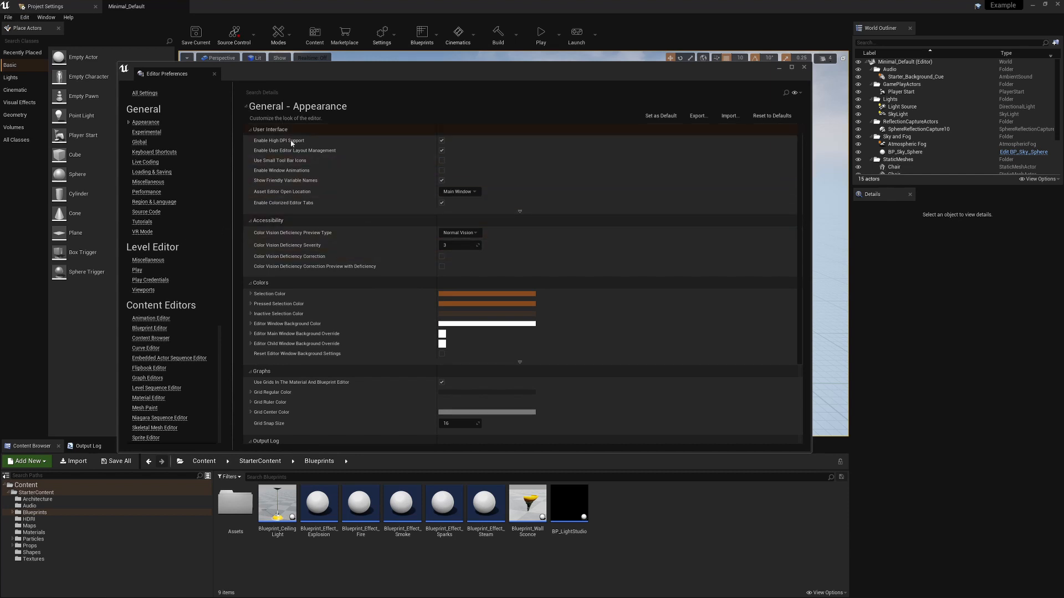
scroll(down, 3)
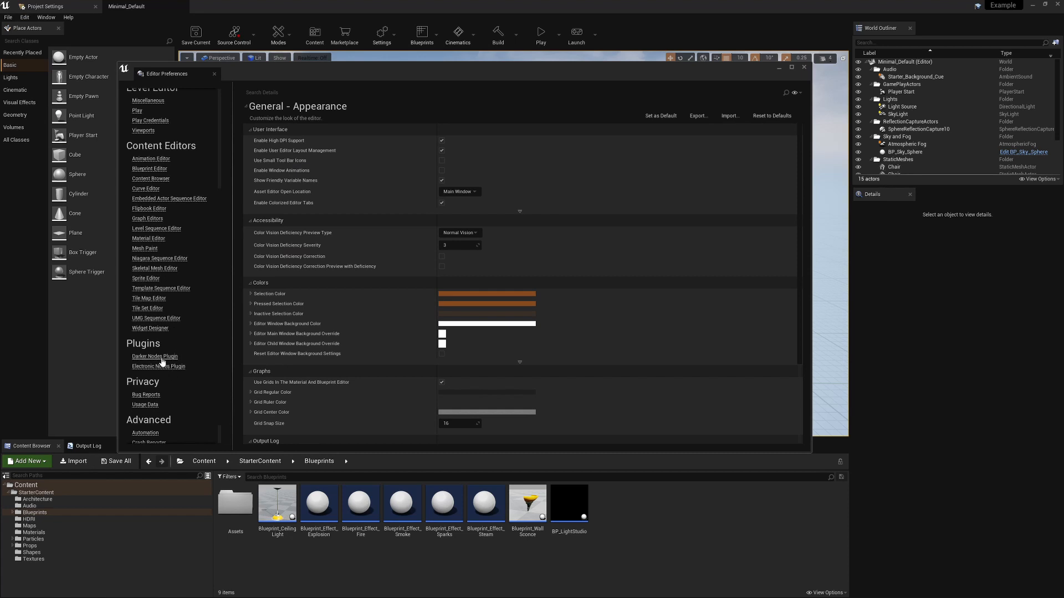
- In Darker Nodes Plugin settings, try the Dark and Darkest theme light options
click(154, 356)
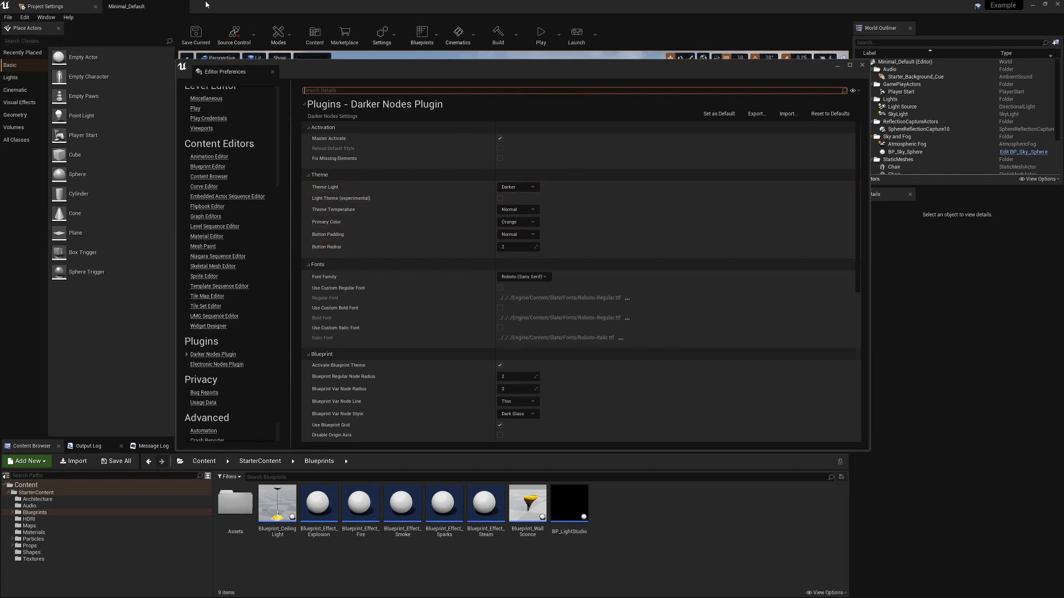
click(518, 186)
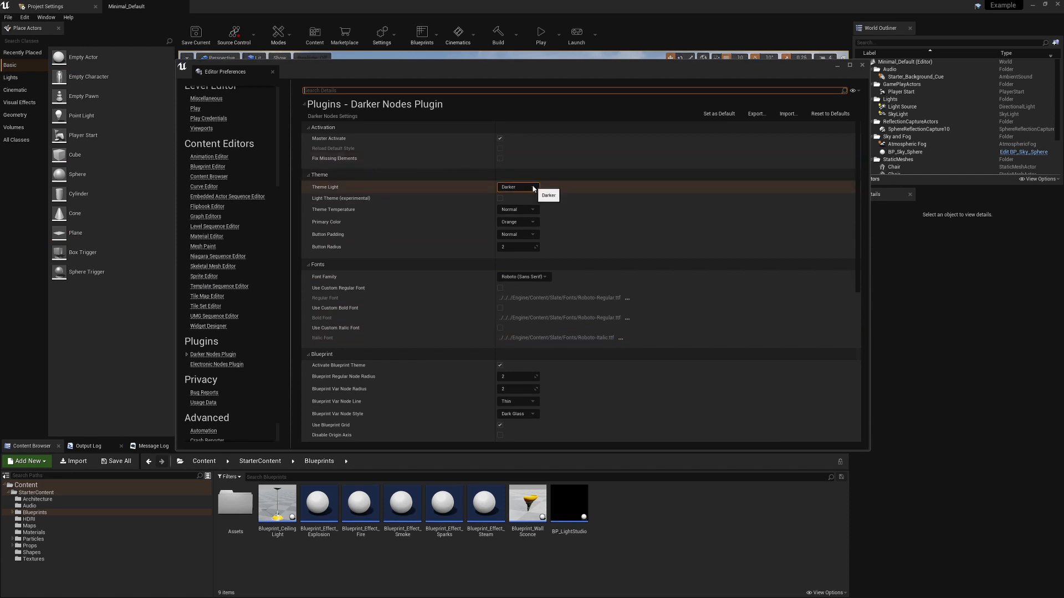
click(517, 187)
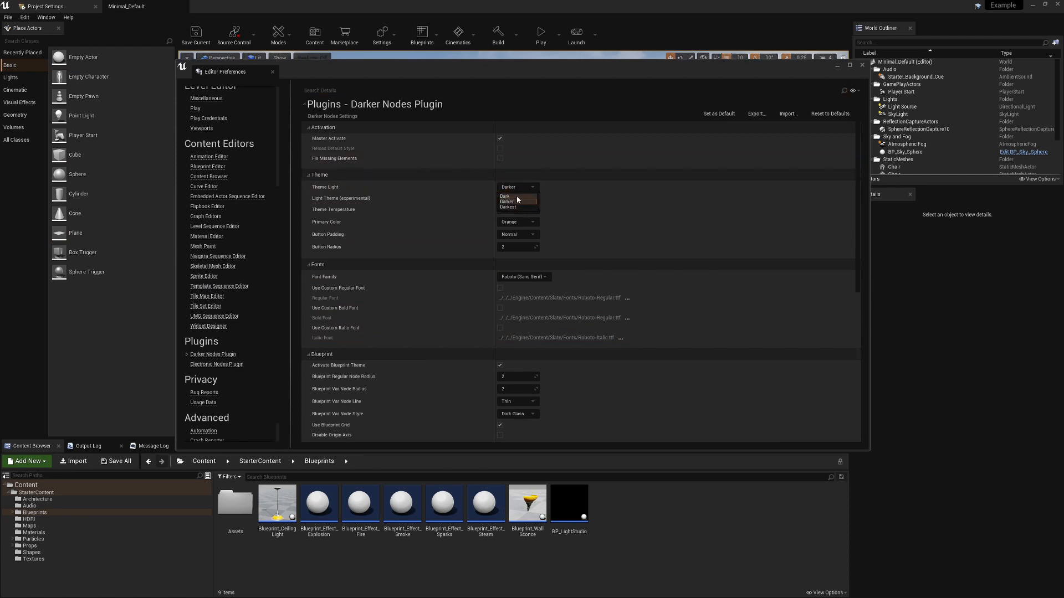
click(523, 196)
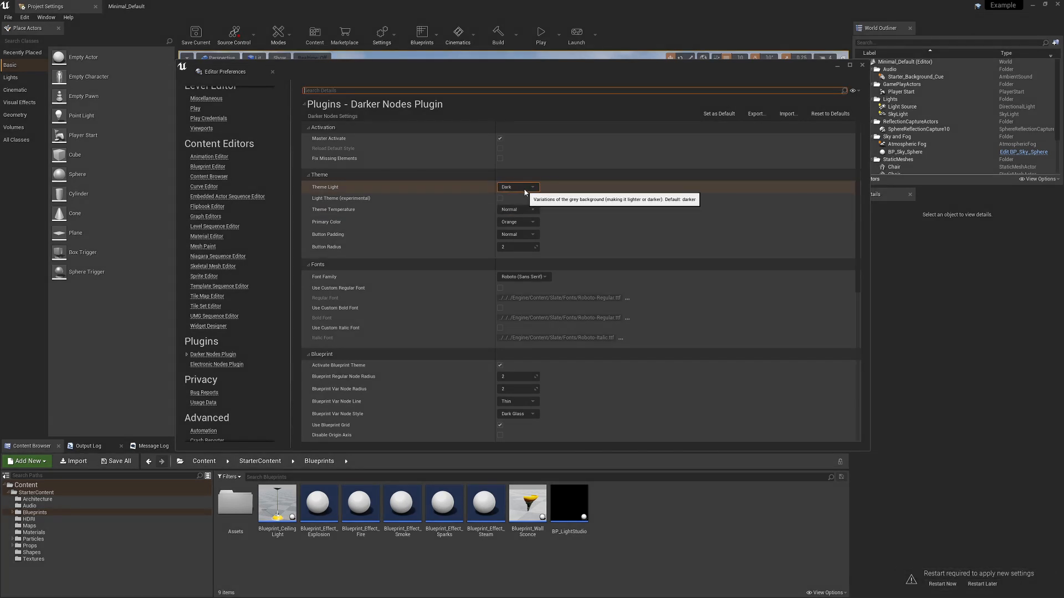
click(518, 186)
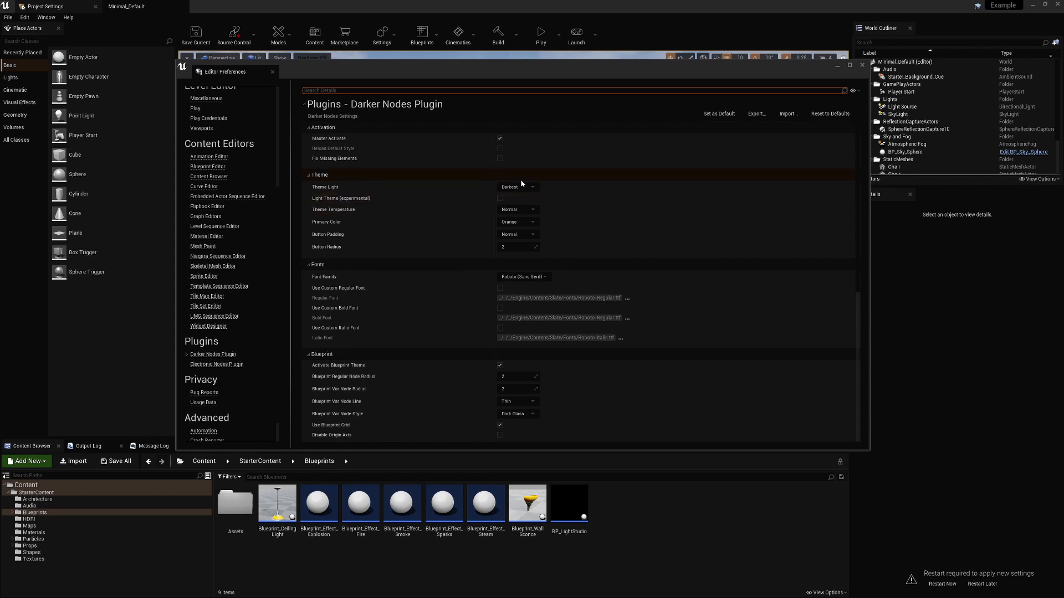
click(516, 186)
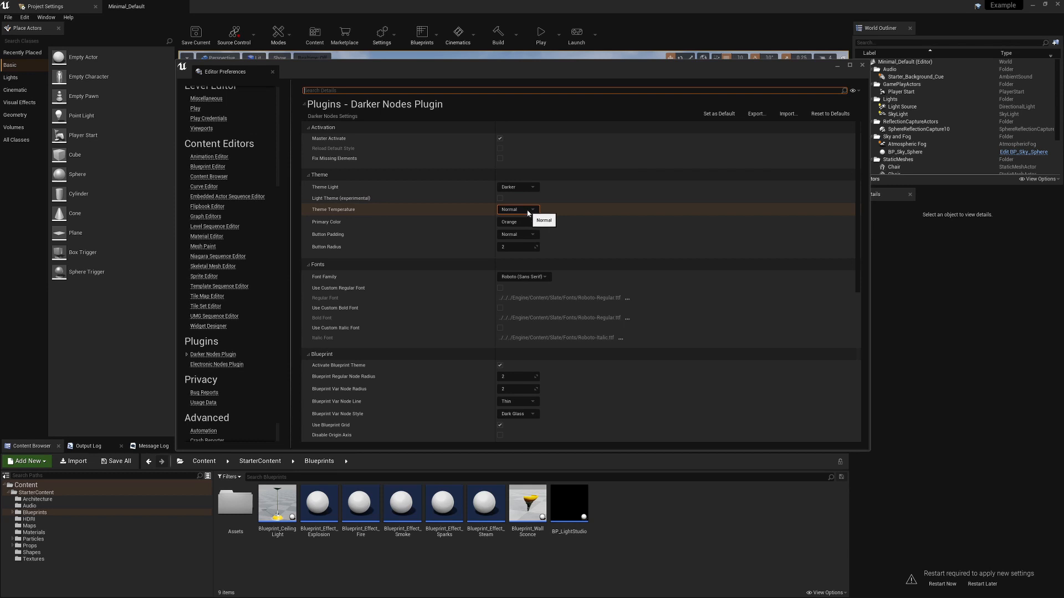
- Set Theme Temperature to Cool and review the Blueprint variable node line style choices
click(513, 222)
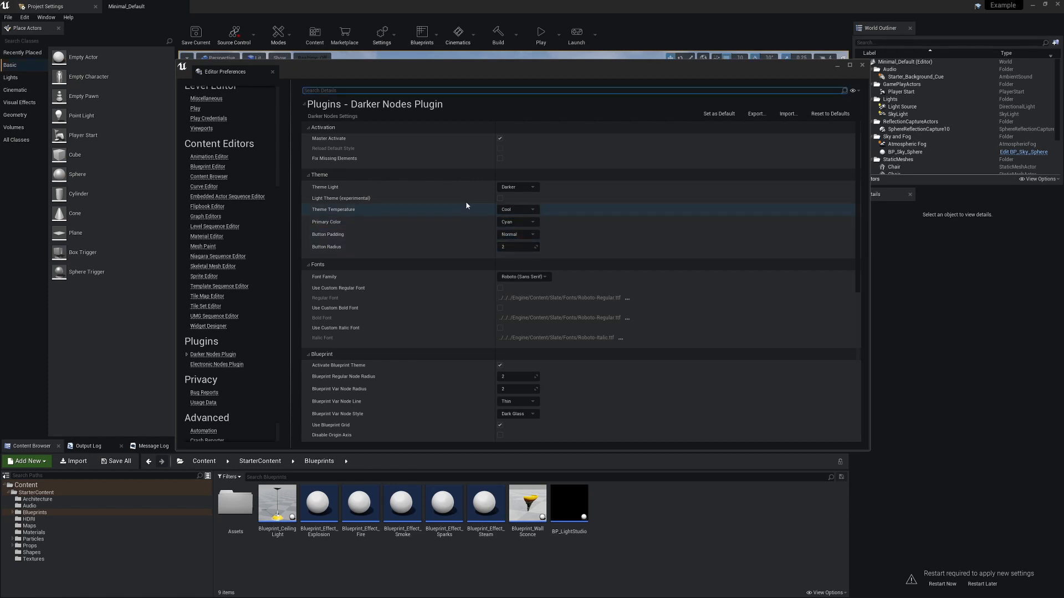
click(517, 222)
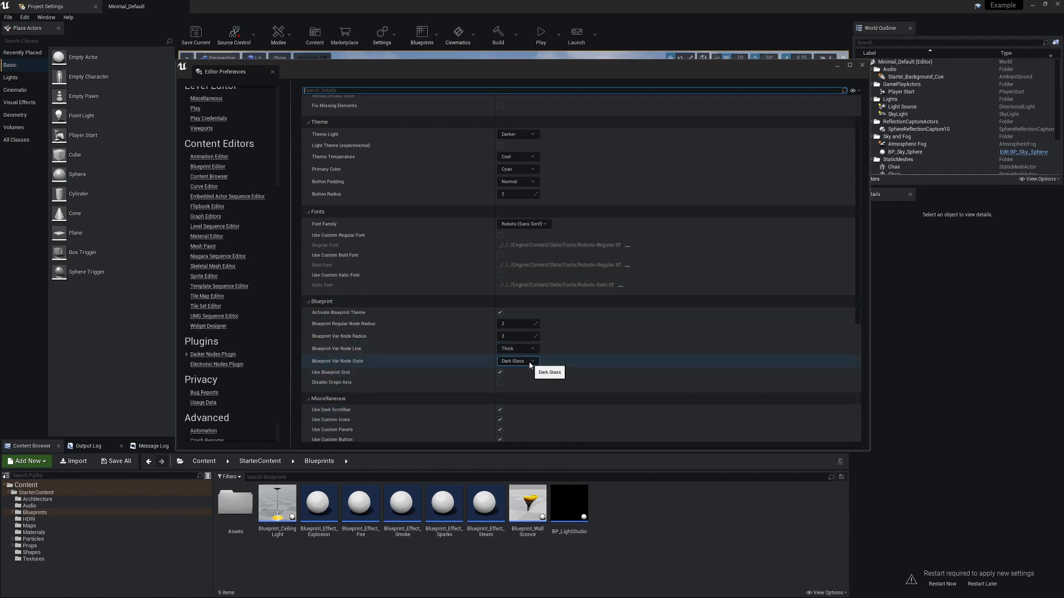
click(518, 360)
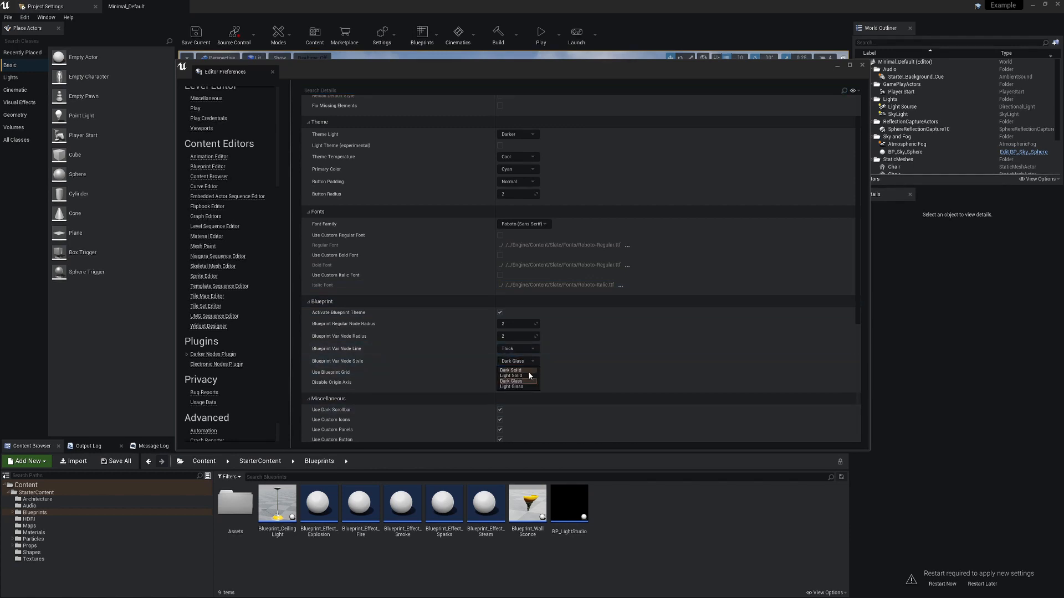
mouse_move(512, 387)
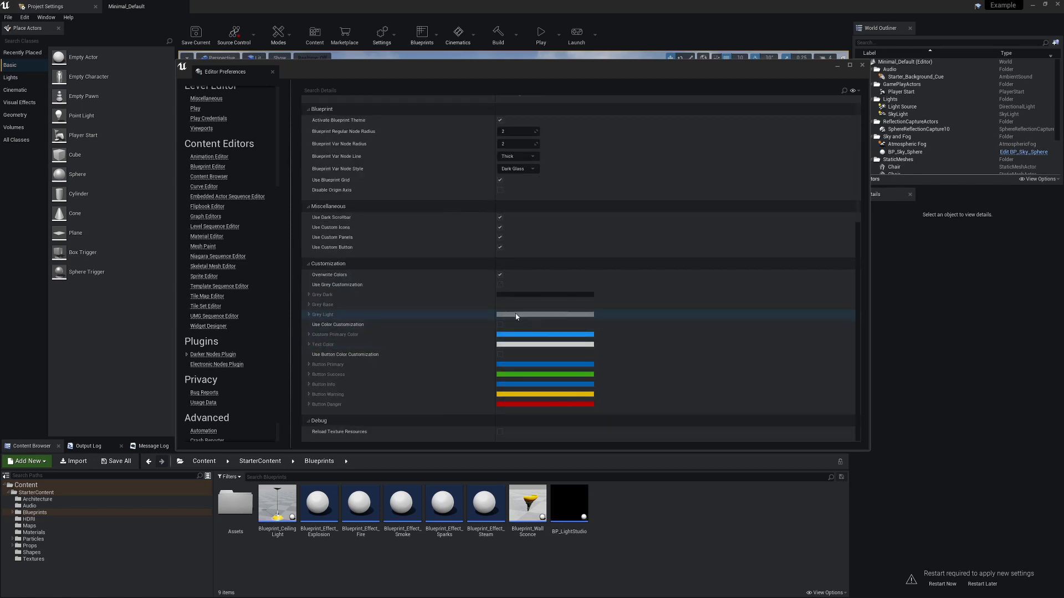
mouse_move(234, 372)
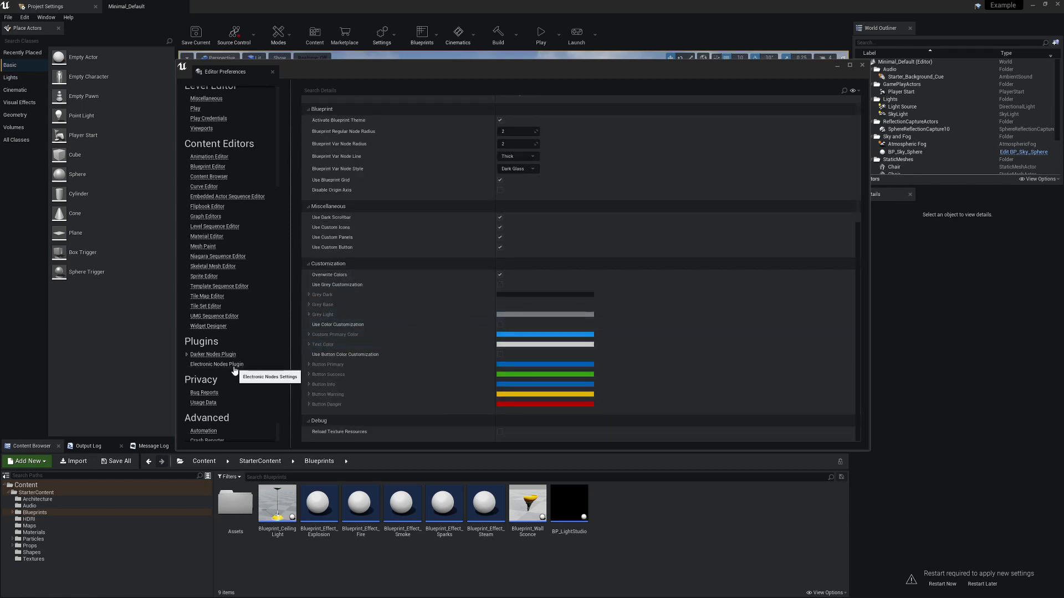
- Check Electronic Nodes settings, keep Wire Priority at None, and close Editor Preferences
click(216, 364)
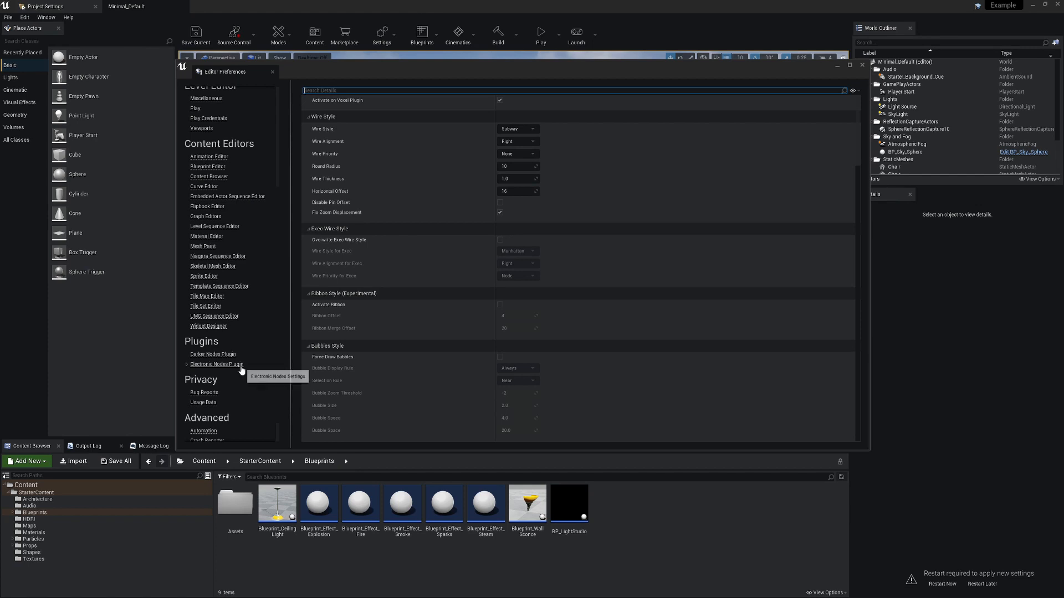
click(516, 153)
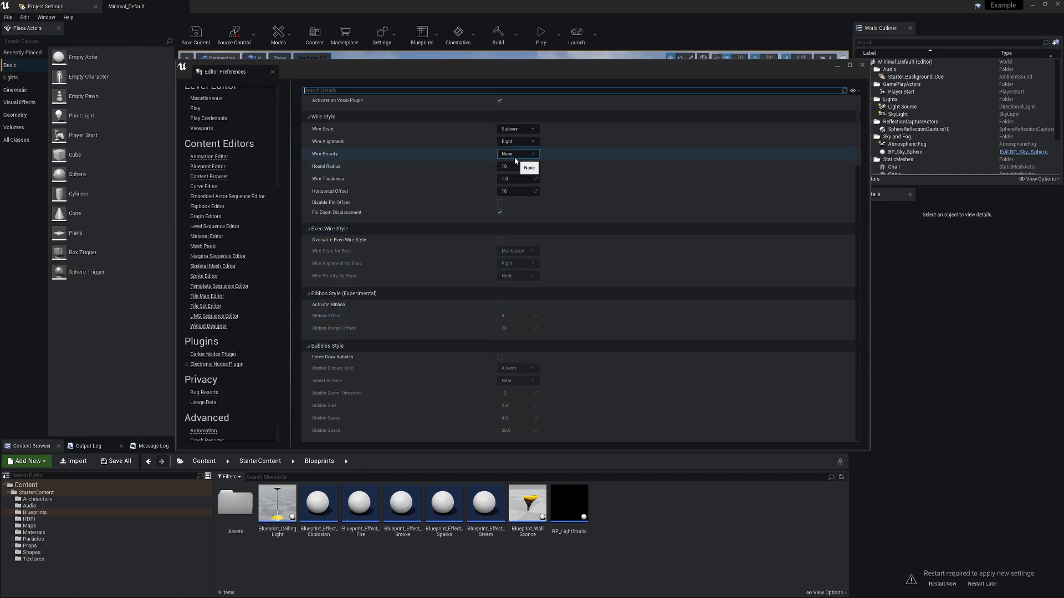
click(529, 167)
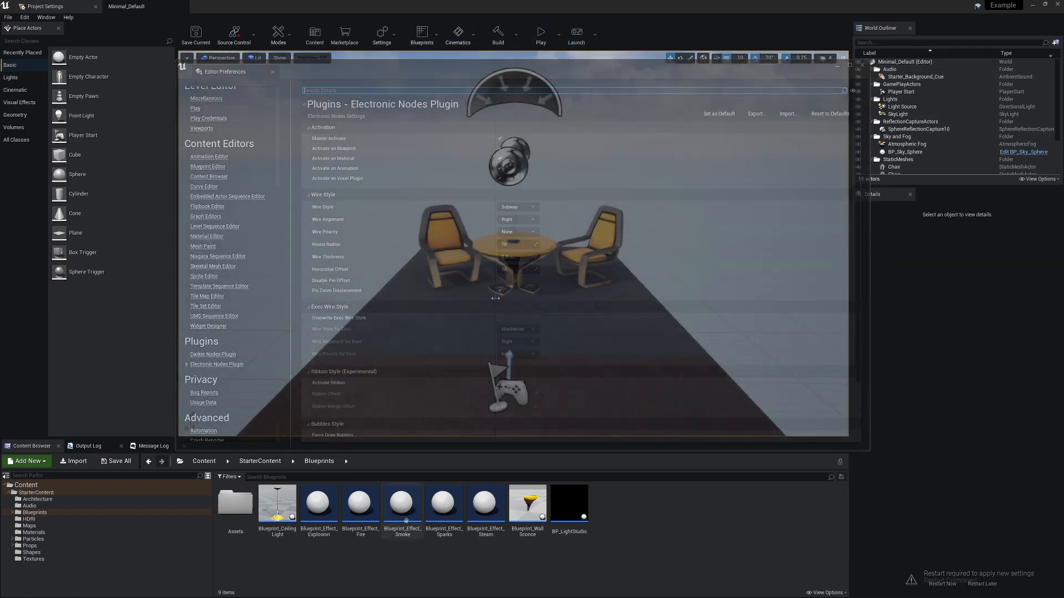
click(272, 71)
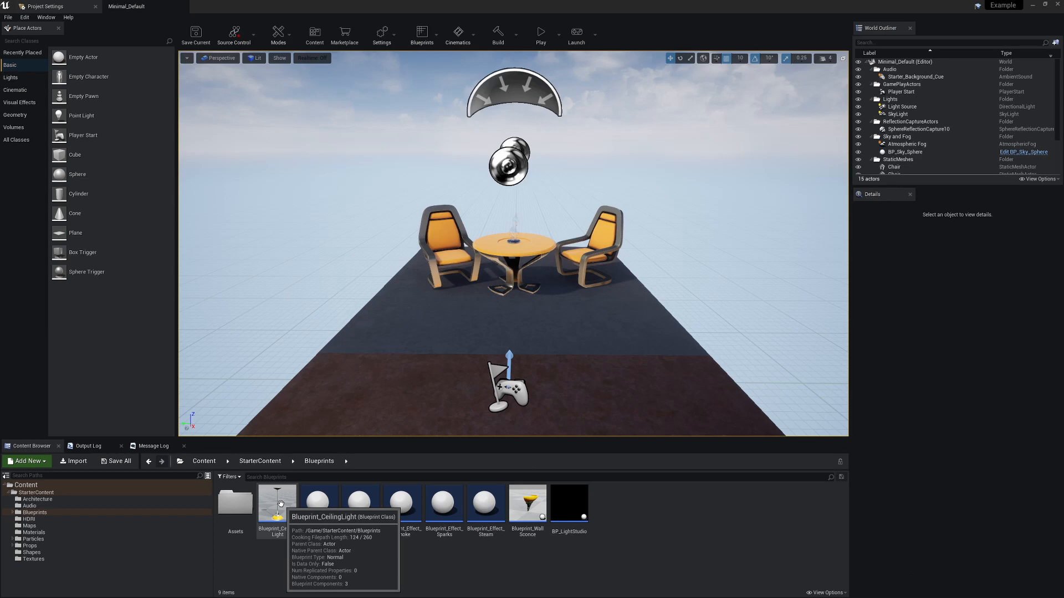
- Open Blueprint_CeilingLight and drag Point Light 1 up toward the row of setter nodes
double_click(277, 502)
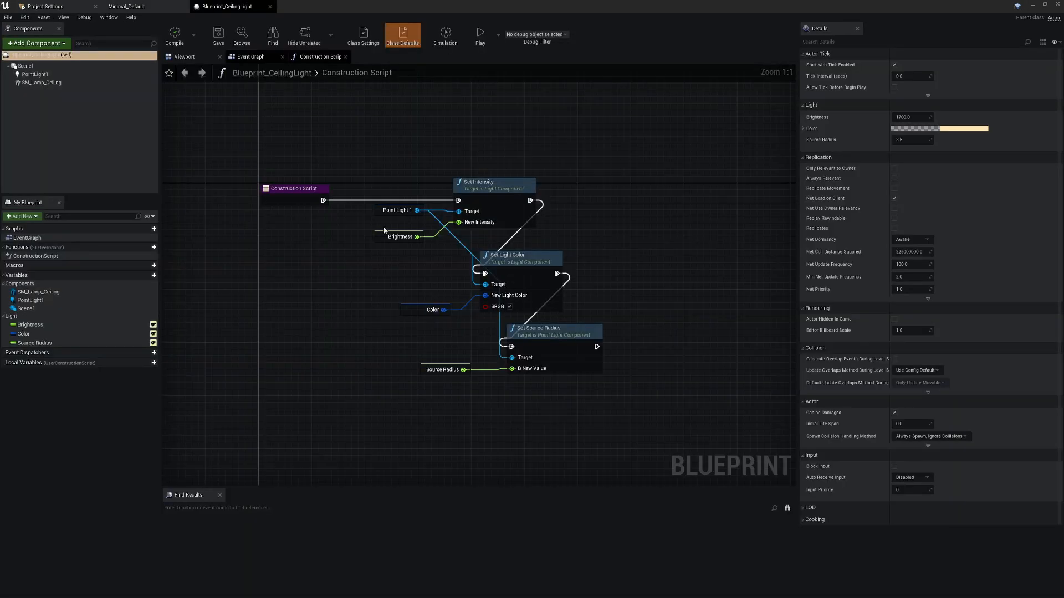
click(286, 342)
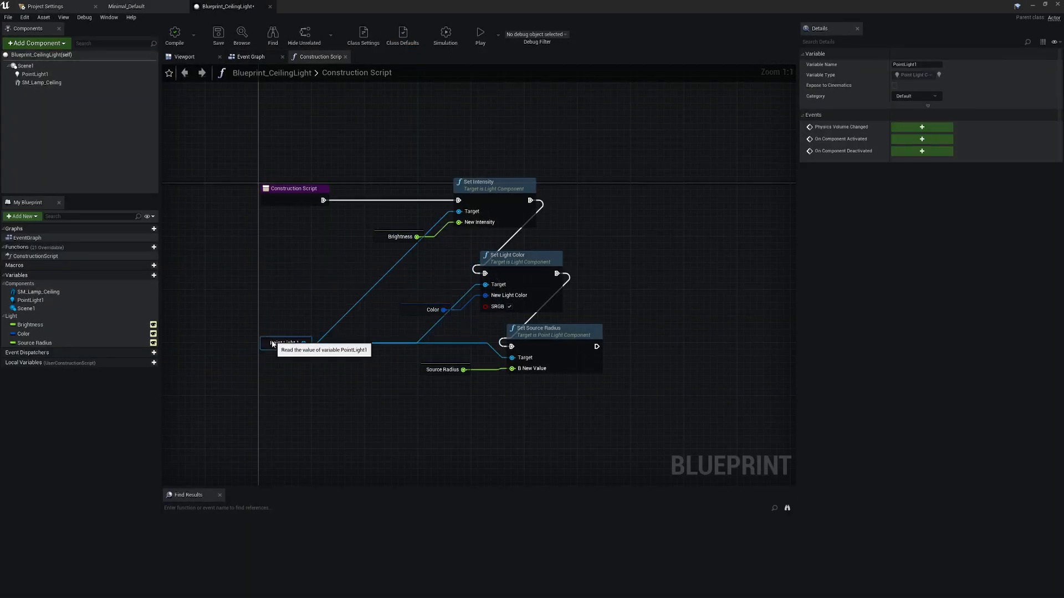
drag(285, 342, 319, 269)
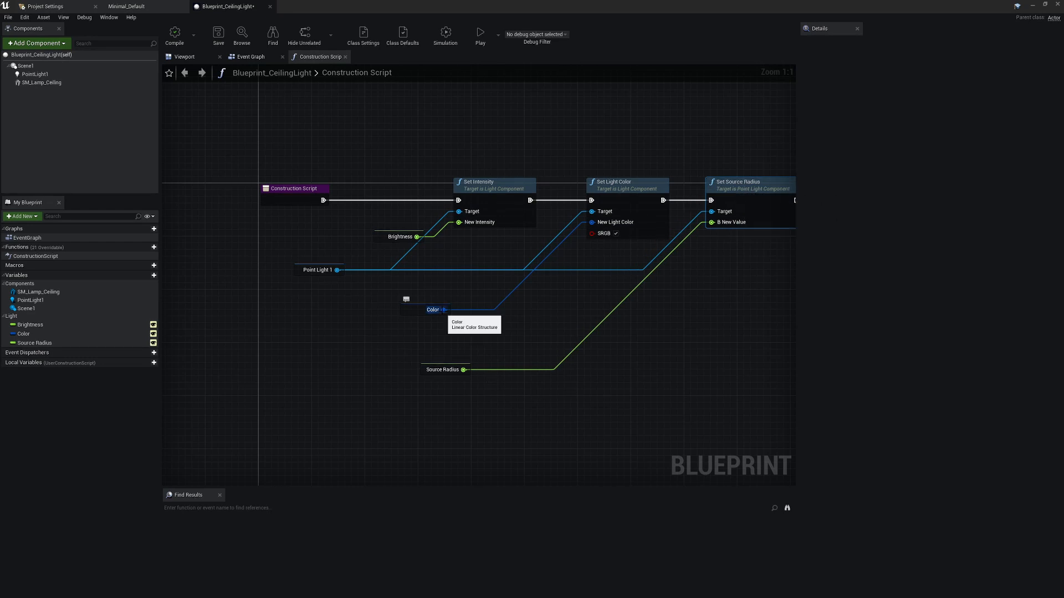
mouse_move(392, 269)
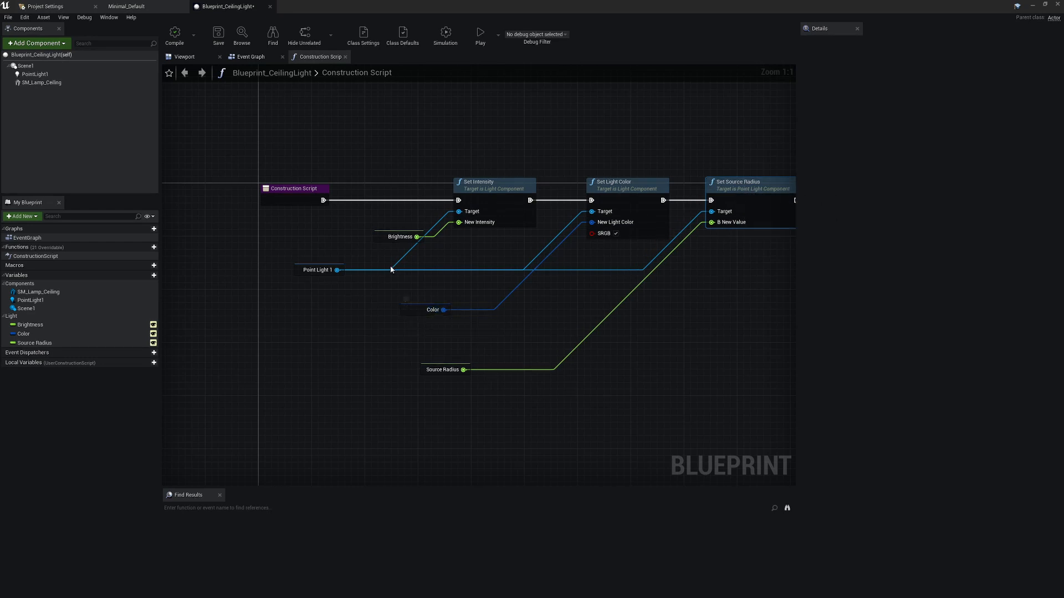
mouse_move(552, 201)
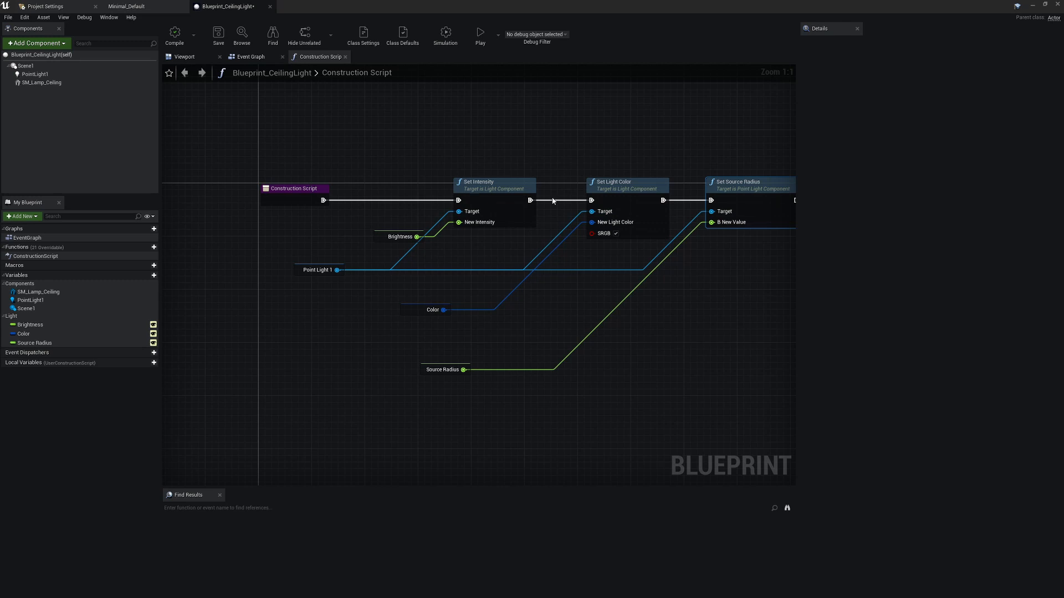
mouse_move(609, 269)
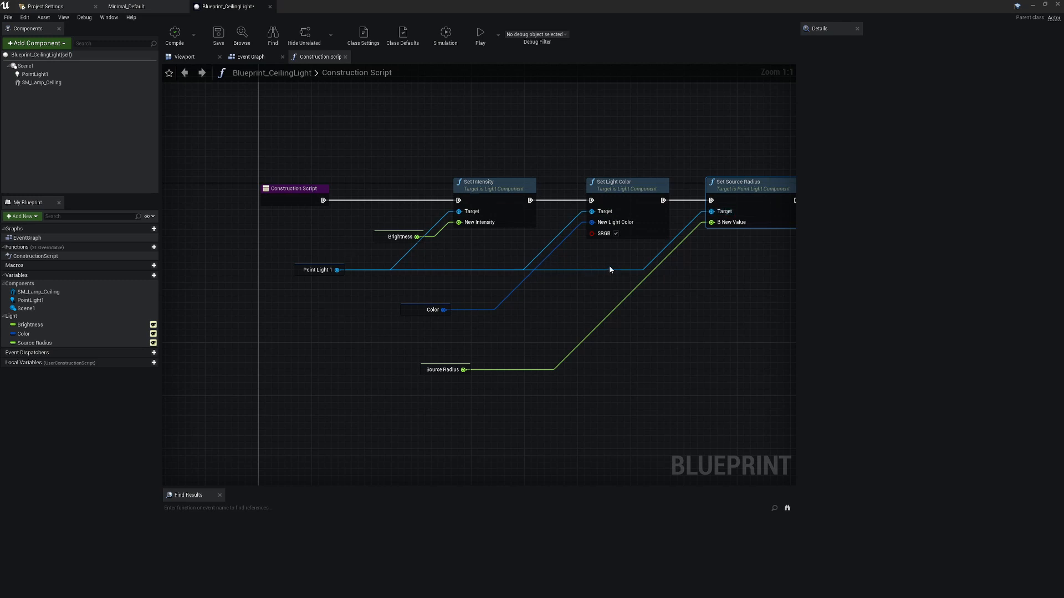
mouse_move(367, 207)
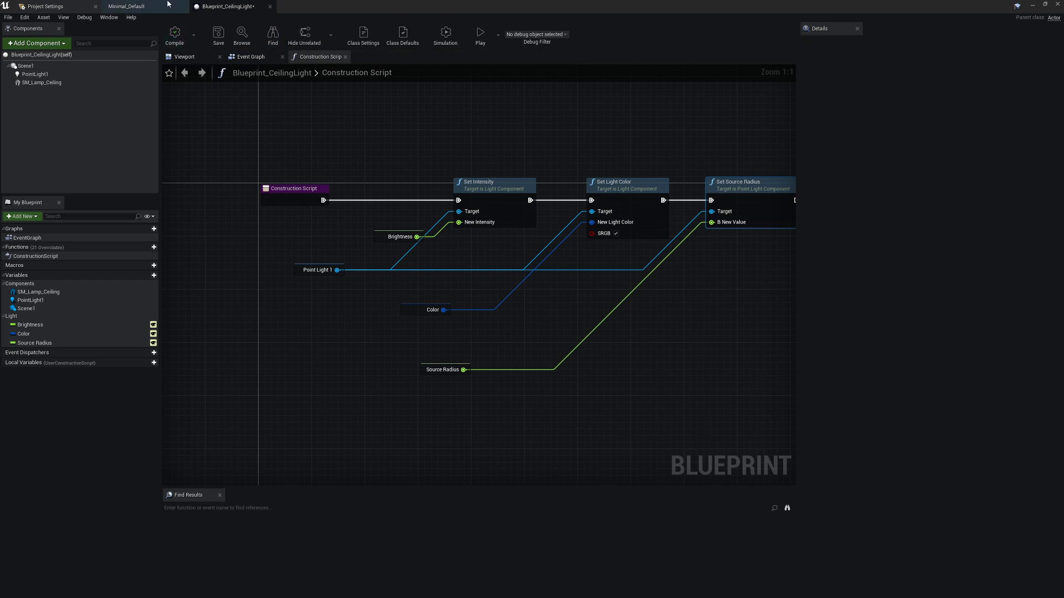
mouse_move(445, 144)
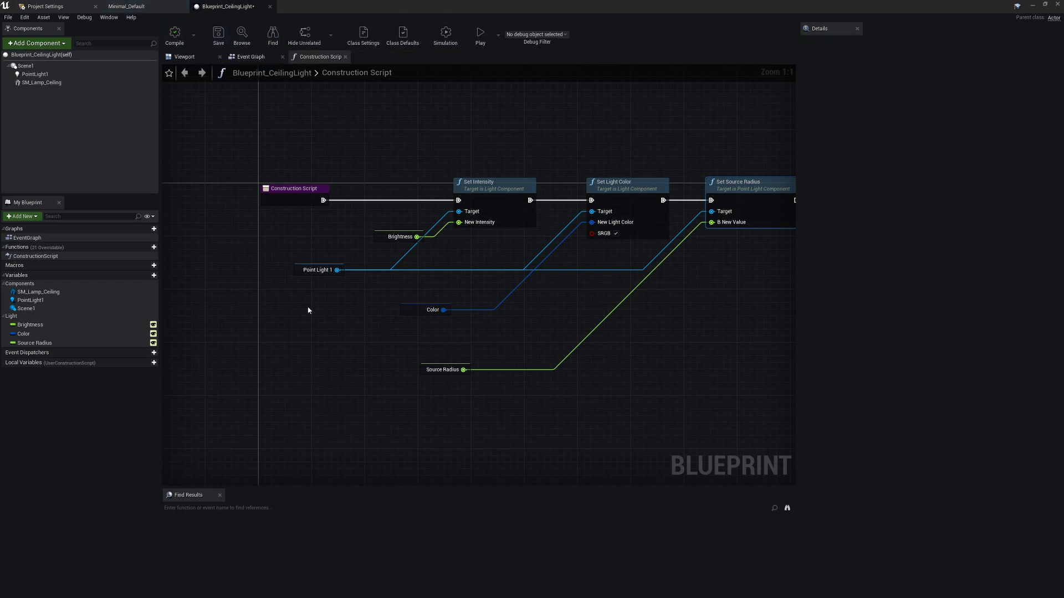
- Select the setter node row and nudge Point Light 1 so the Subway wires run straight
drag(451, 131, 745, 197)
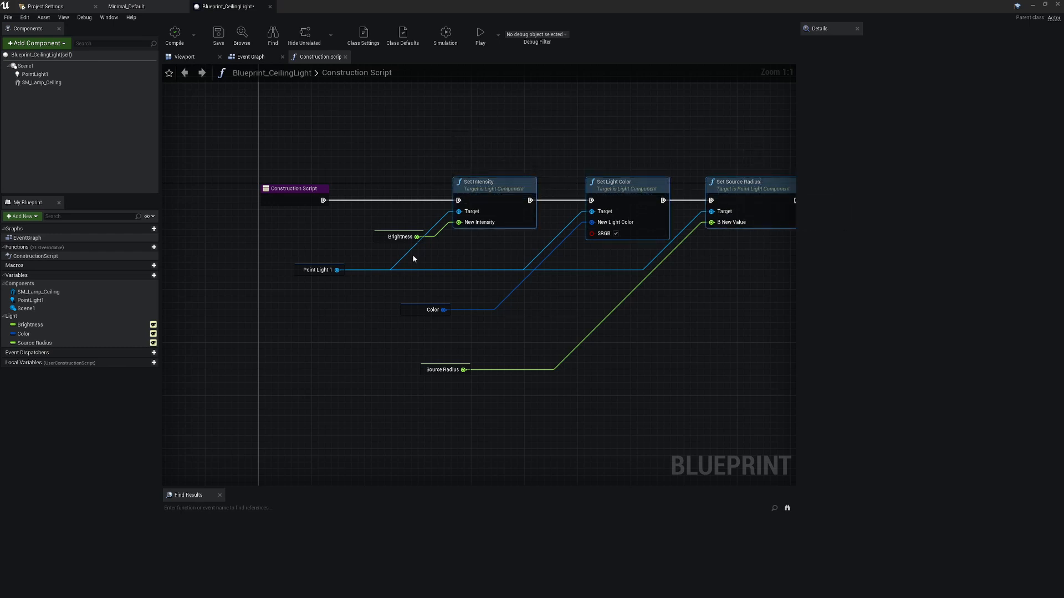
mouse_move(458, 278)
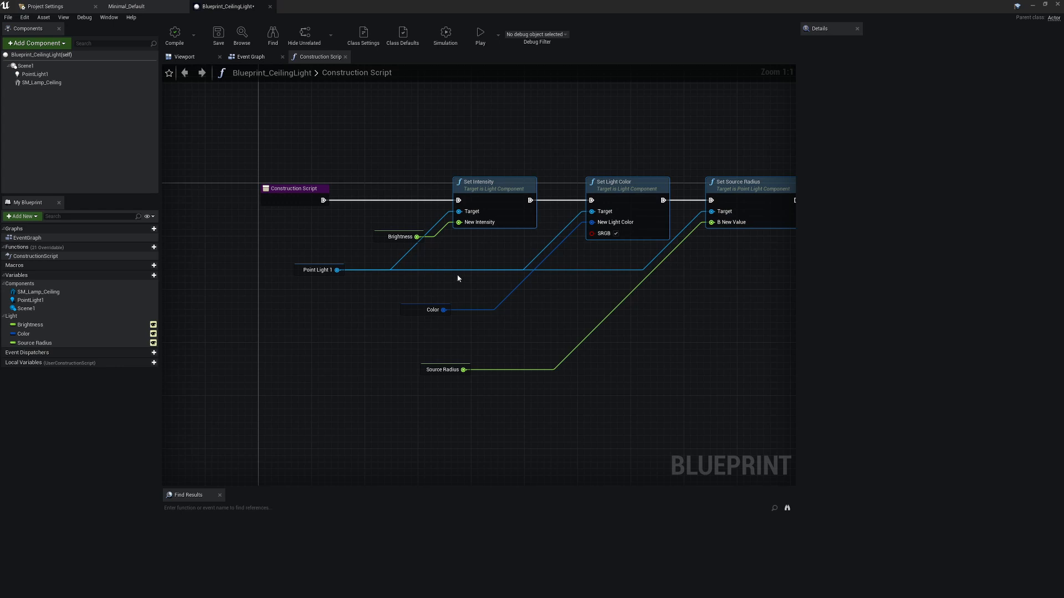
mouse_move(317, 269)
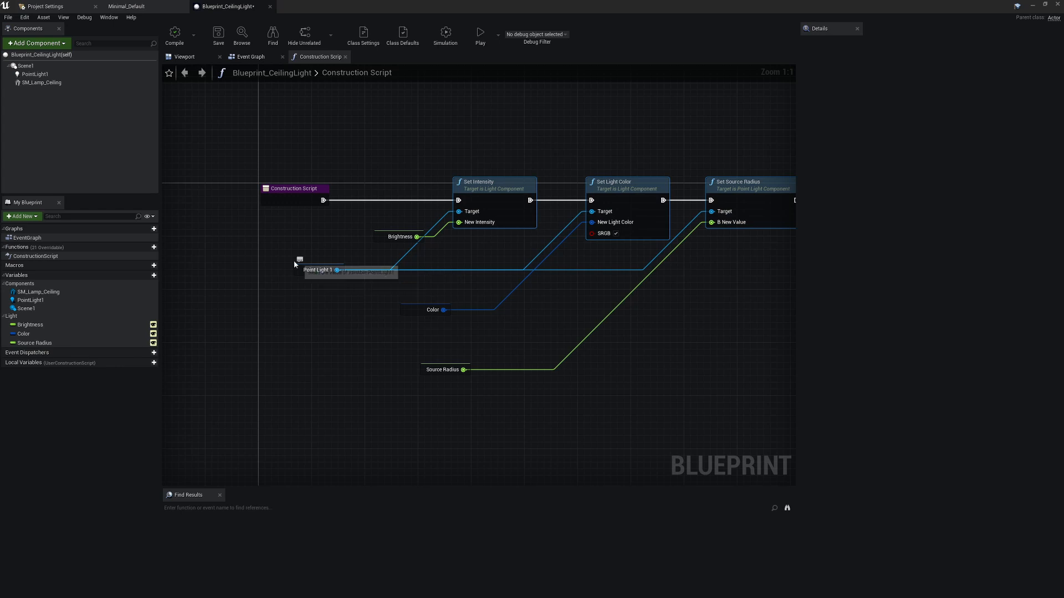
click(319, 269)
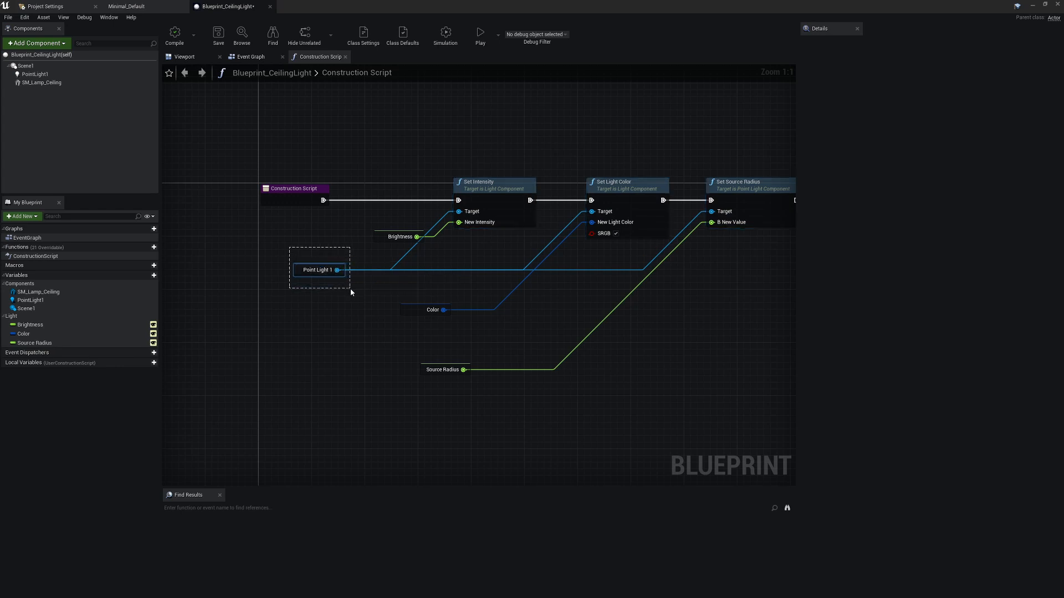
drag(319, 269, 332, 283)
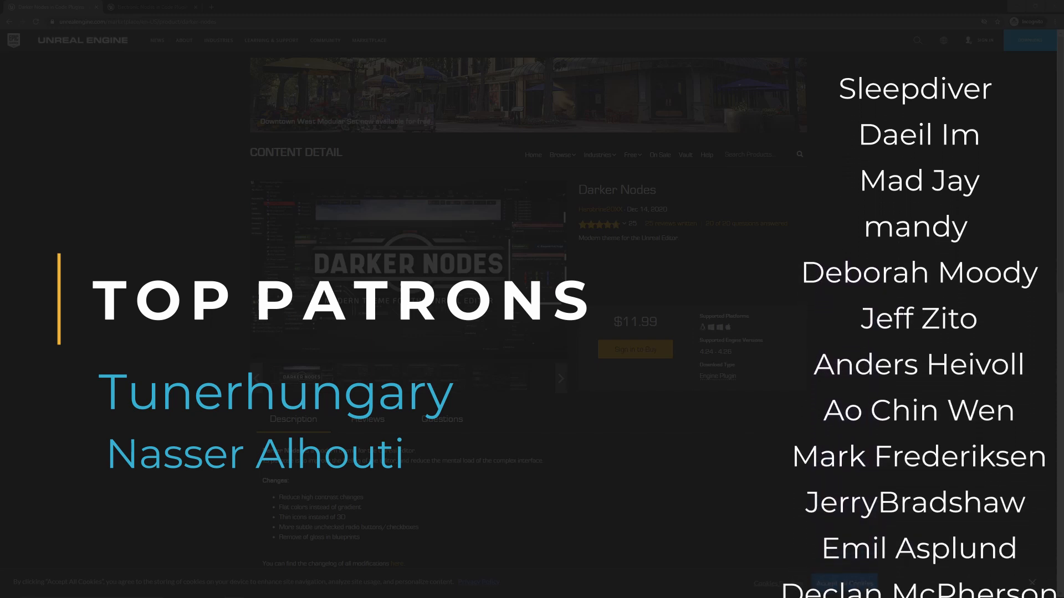
- Scroll up the Darker Nodes Marketplace product page
scroll(up, 3)
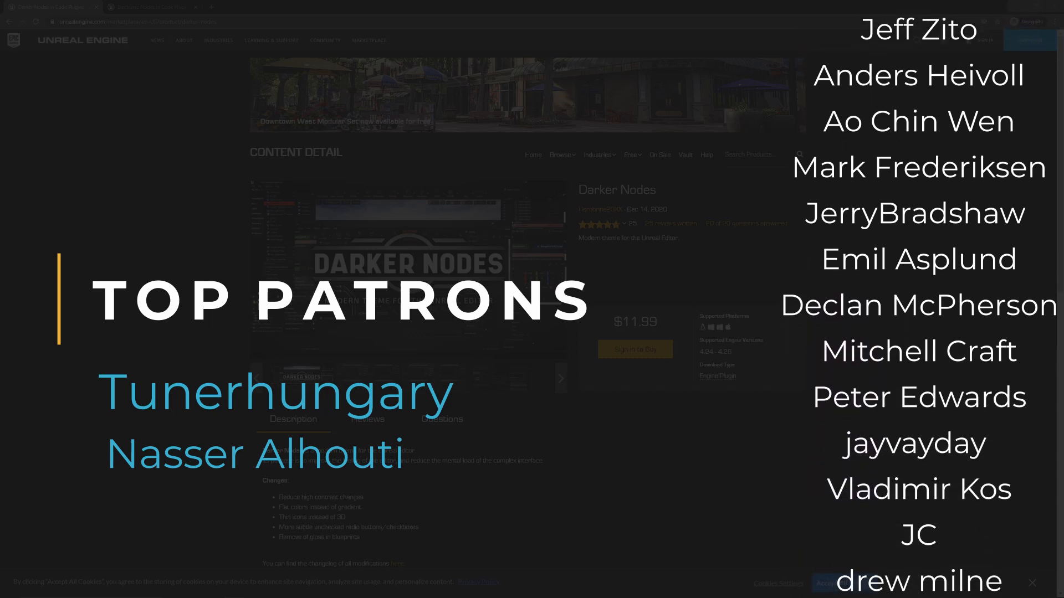